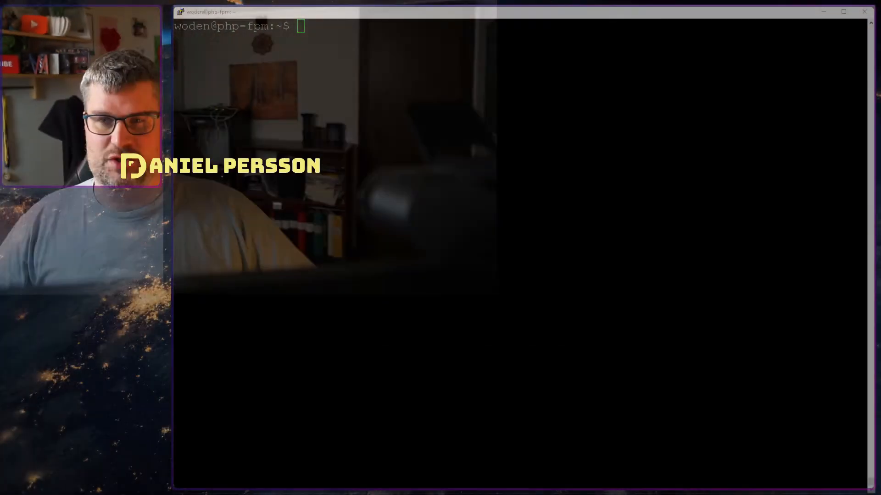
# Step: Run apt install for php7.4 and apache2, confirming both are already the newest versions
pyautogui.write('sudo apt install php7.4 apache2')
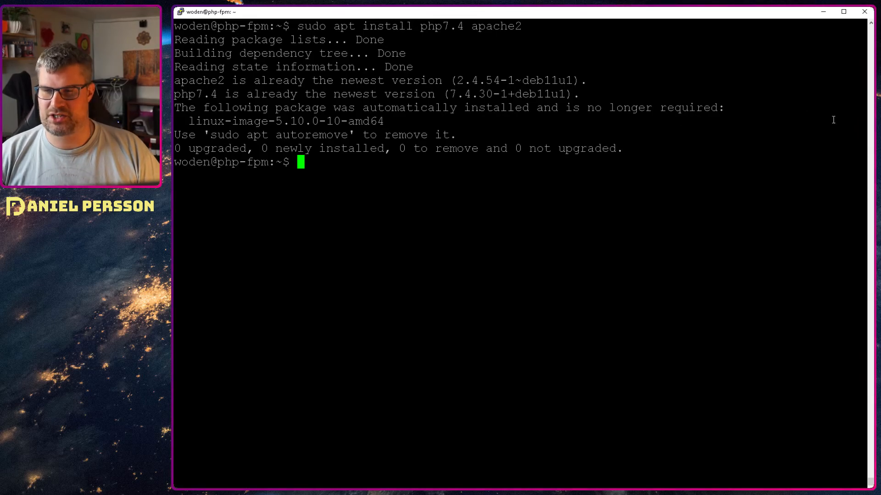
# Step: Check the apache2 service with systemctl status and confirm it is active (running)
pyautogui.write('systemctl status apache2')
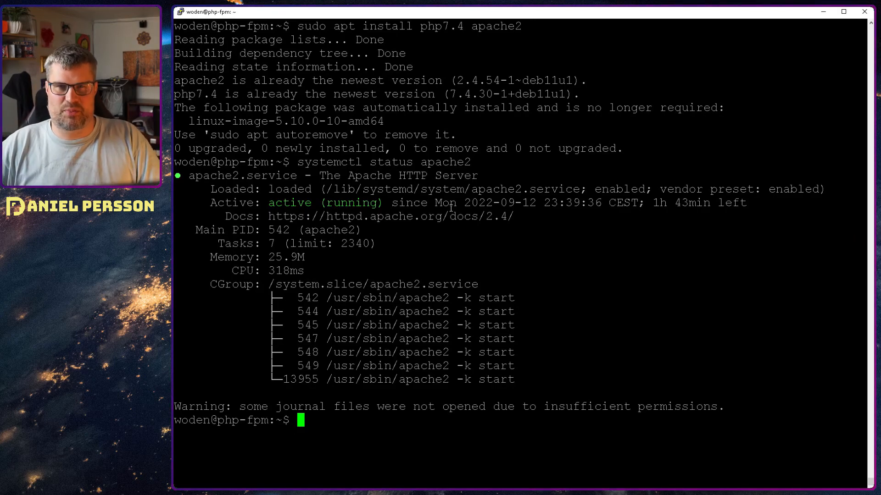
pyautogui.moveTo(612, 142)
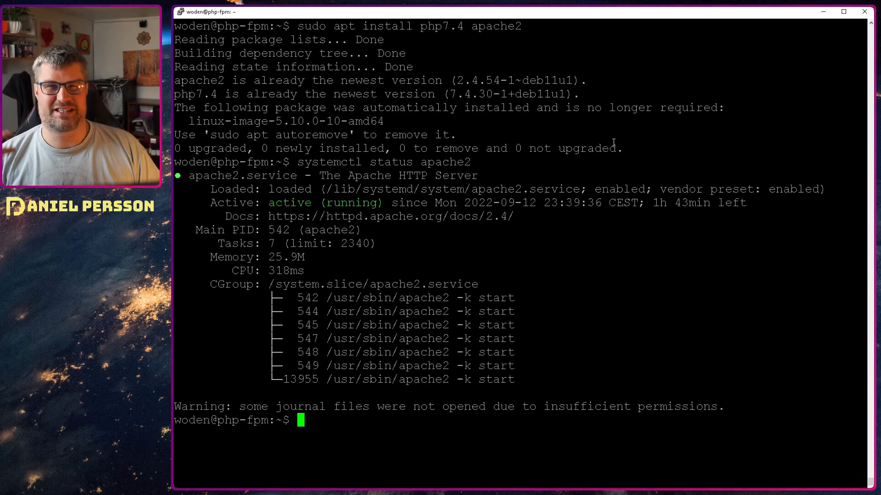
pyautogui.moveTo(561, 297)
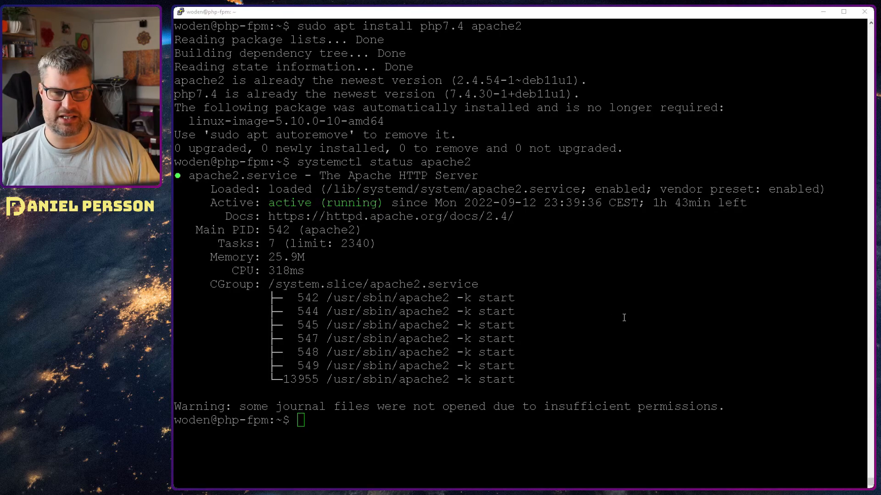
# Step: In /var/www/html, rename index.html to index.html.old and write index.php calling phpinfo()
pyautogui.write('cd /var/www/html/')
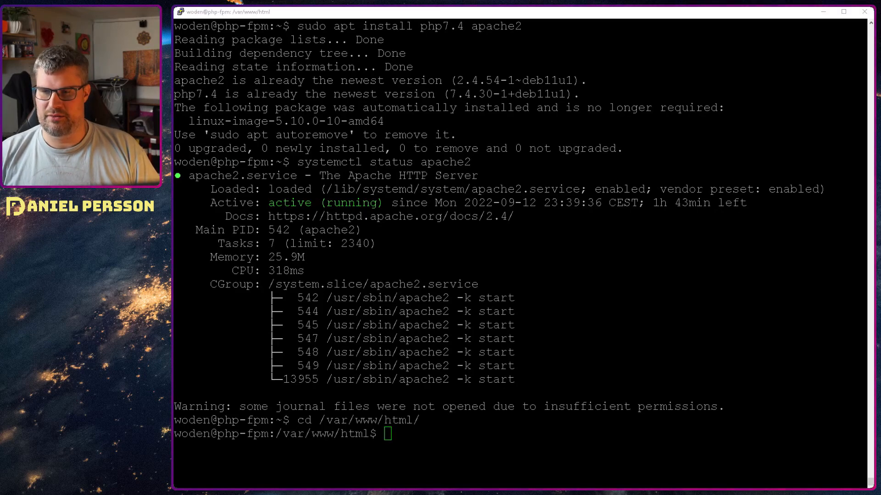
pyautogui.write('sudo mv index.html index.html.old')
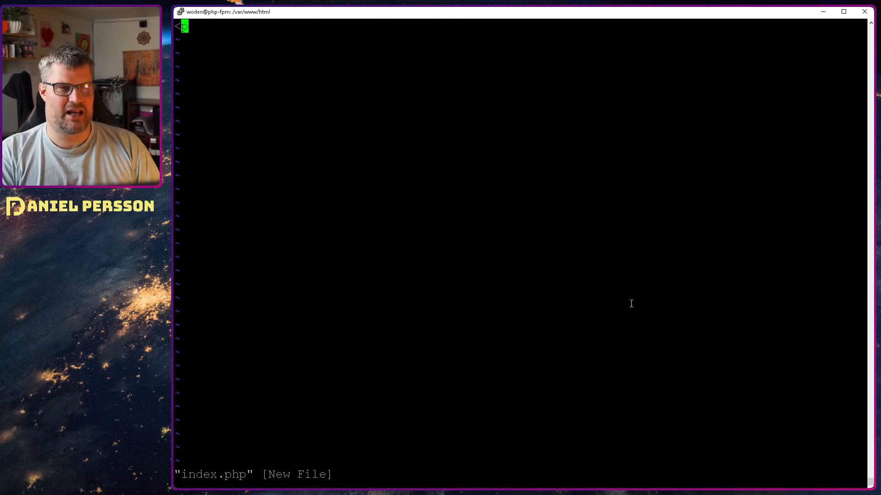
pyautogui.write('<?php')
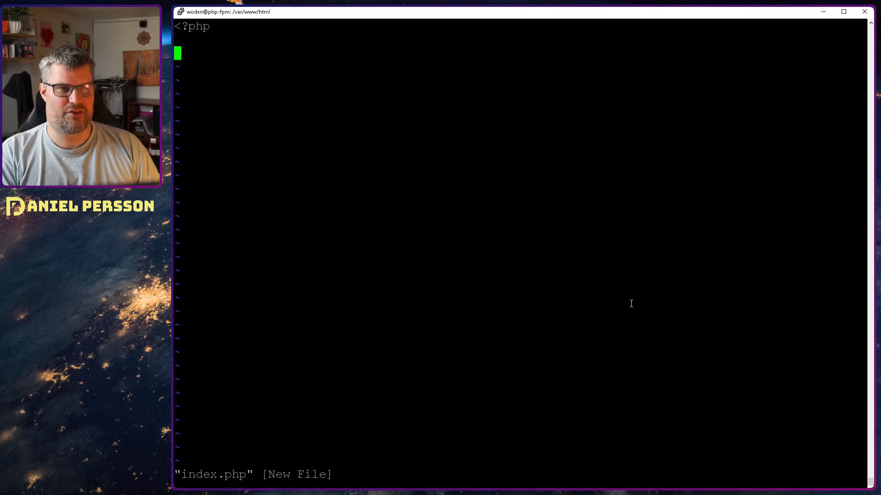
pyautogui.write('phpinfo')
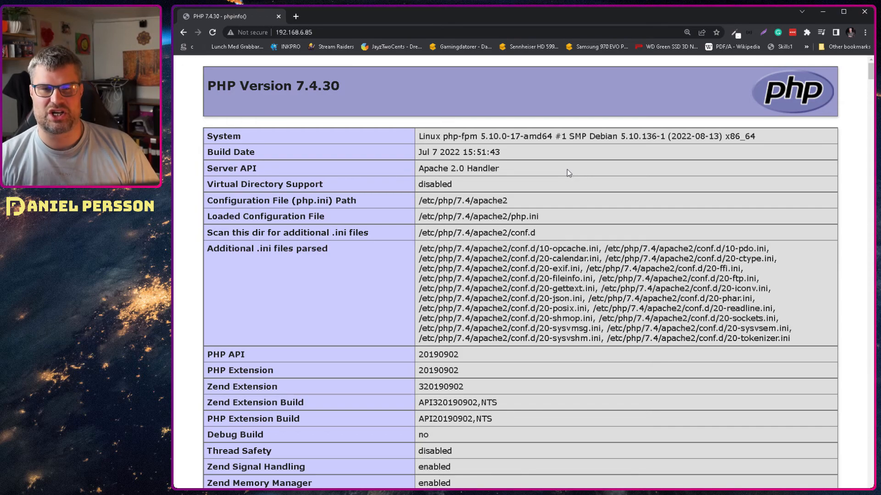
# Step: Scroll through the PHP 7.4.30 phpinfo page in Chrome to check the Server API
pyautogui.scroll(-3)
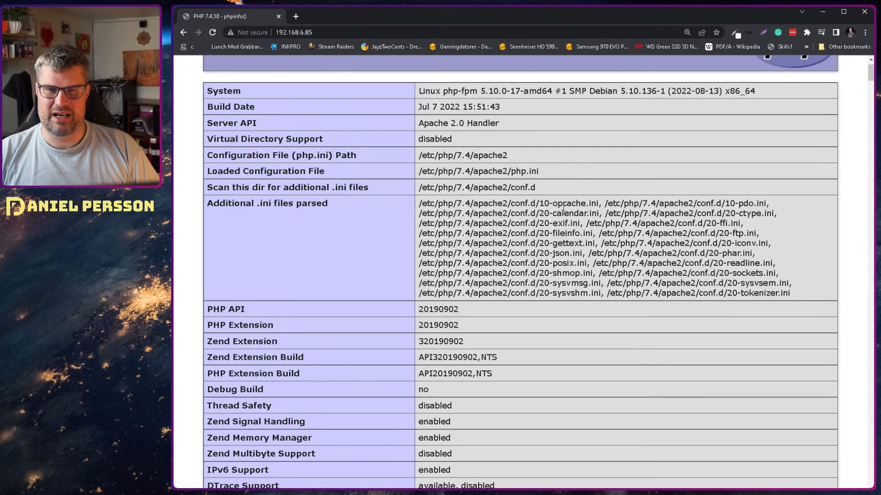
pyautogui.scroll(-3)
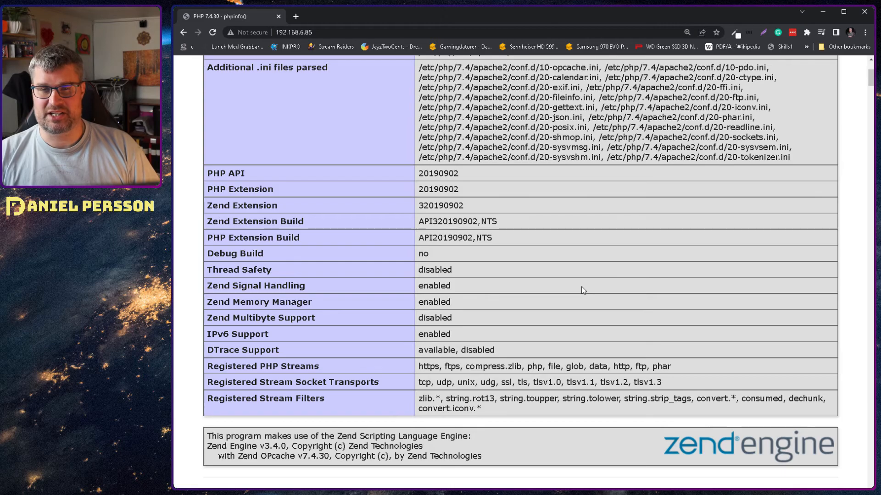
pyautogui.scroll(3)
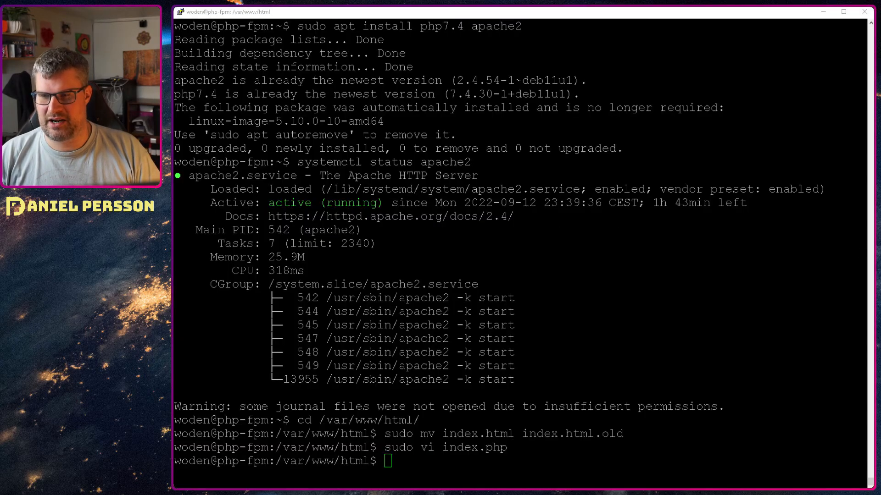
# Step: Install php7.4-fpm and confirm the php7.4-fpm.service is active (running)
pyautogui.write('sudo apt install php7.4-fpm')
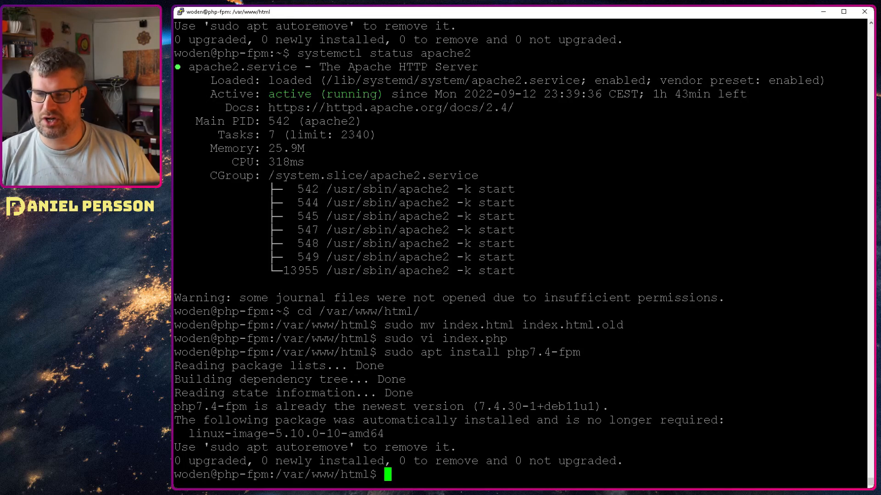
pyautogui.write('systemctl status php7.4-fpm.service')
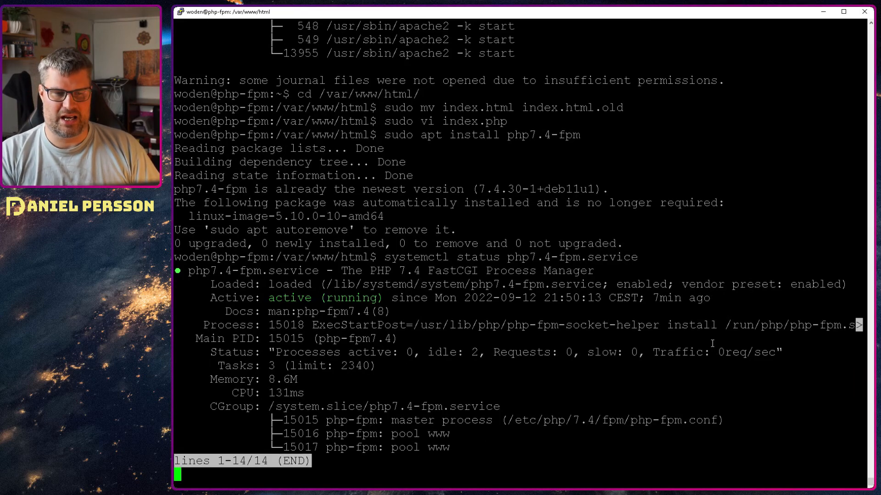
pyautogui.press('ctrl+c')
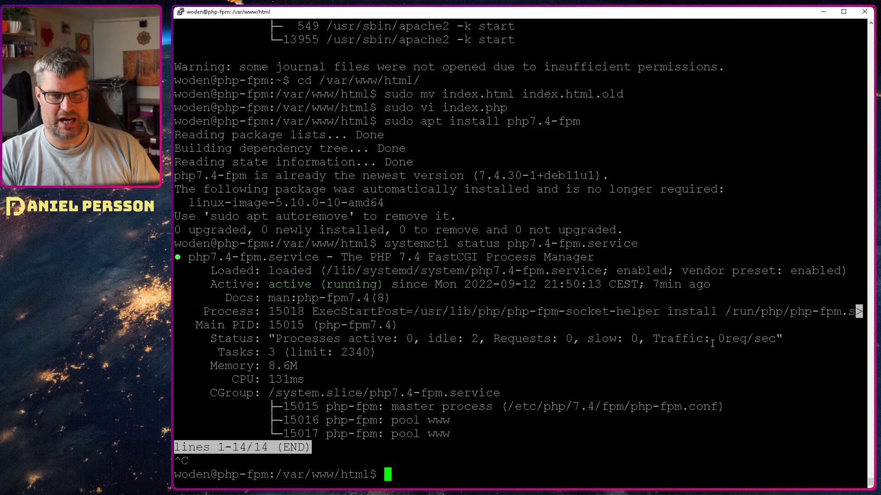
# Step: Open the php7.4-fpm systemd unit file under /etc/systemd/system in vi
pyautogui.write('vi &')
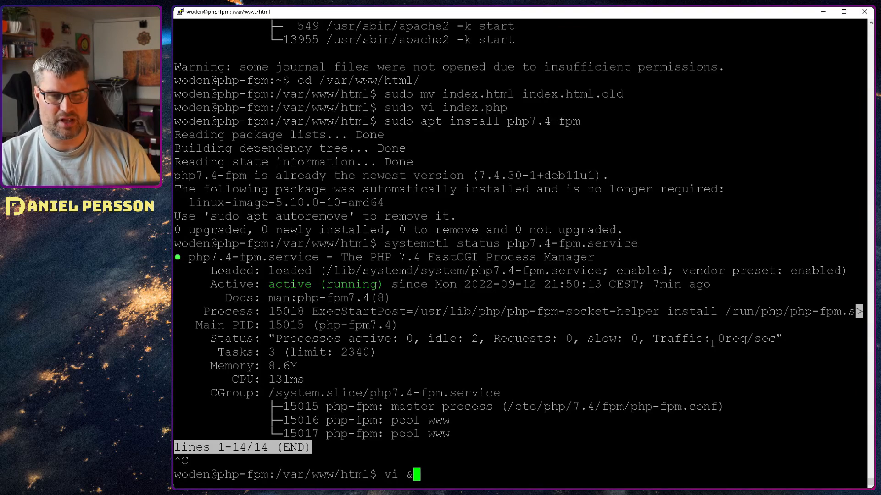
pyautogui.write('/etc/')
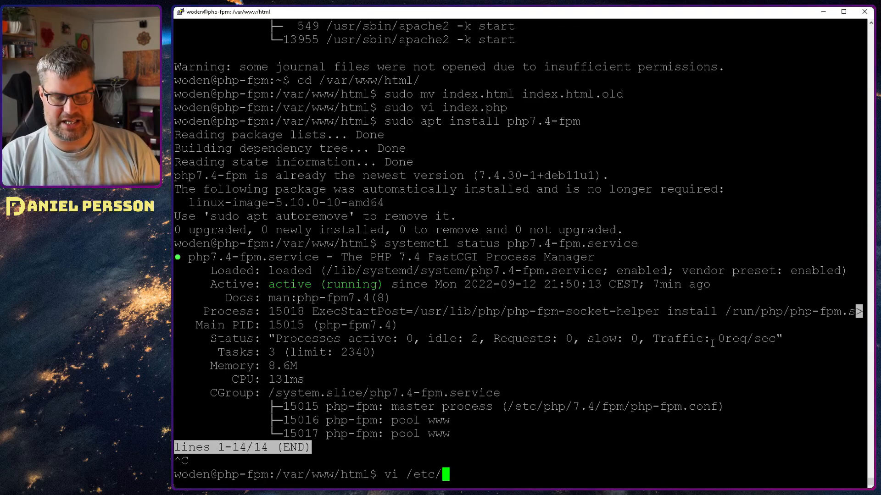
pyautogui.write('sys')
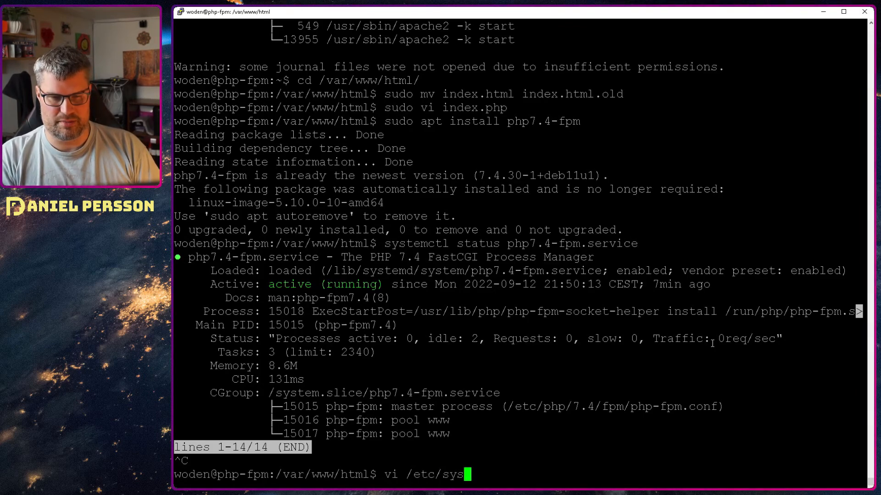
pyautogui.write('temd/system')
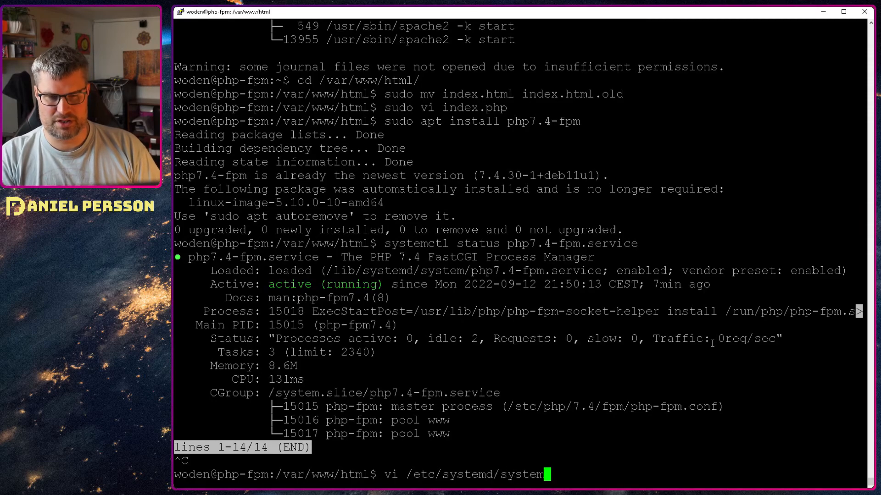
pyautogui.write('u')
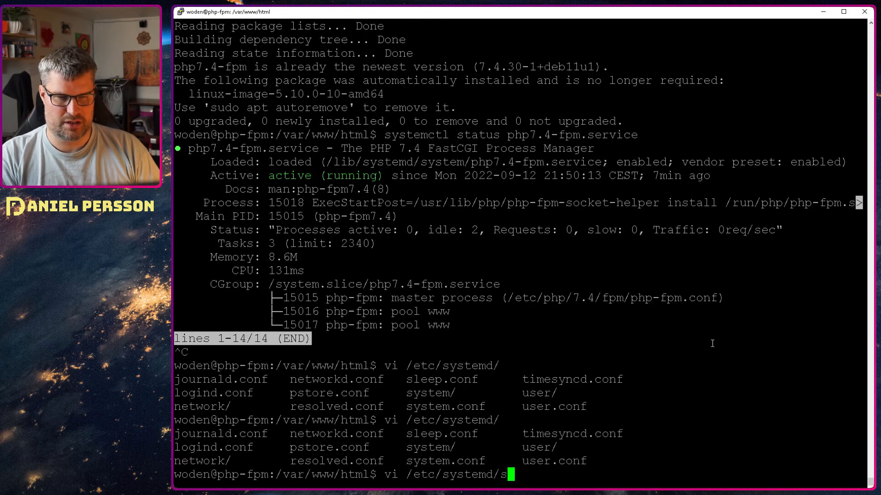
pyautogui.write('ystem/mu')
pyautogui.write('A')
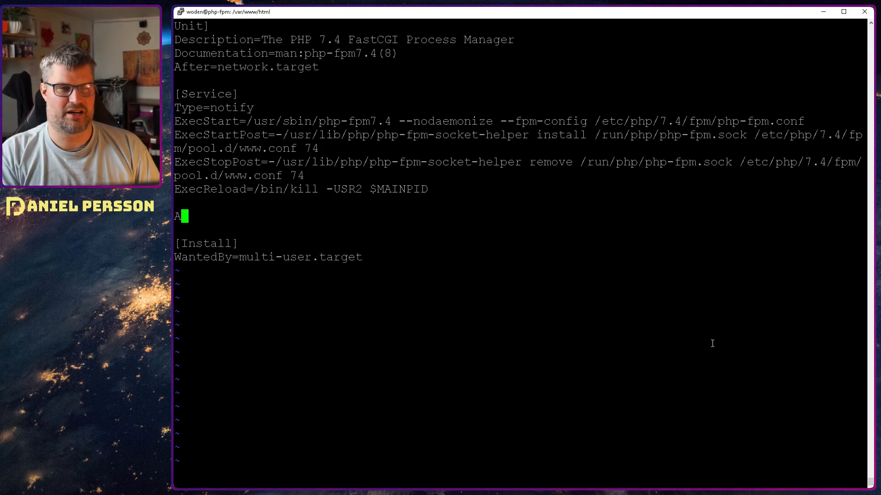
# Step: Add UMask=0002 to the unit's [Service] section and save with :wq
pyautogui.press('BackSpace')
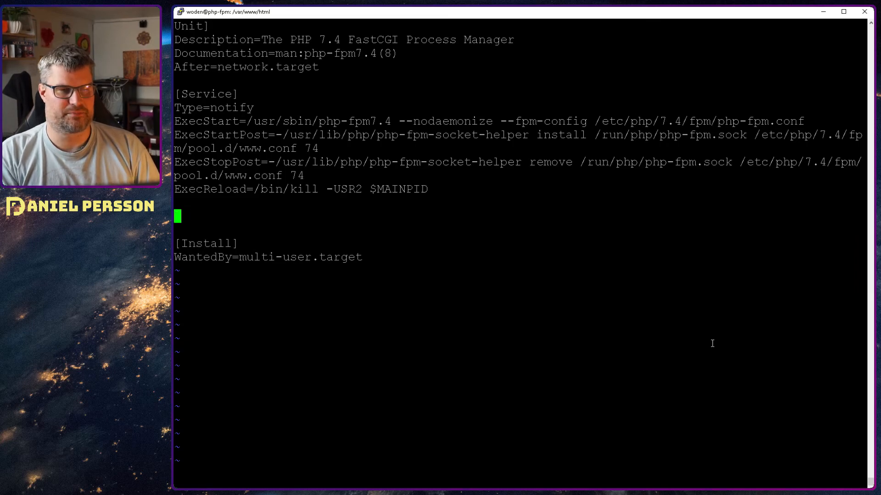
pyautogui.write('UMaks')
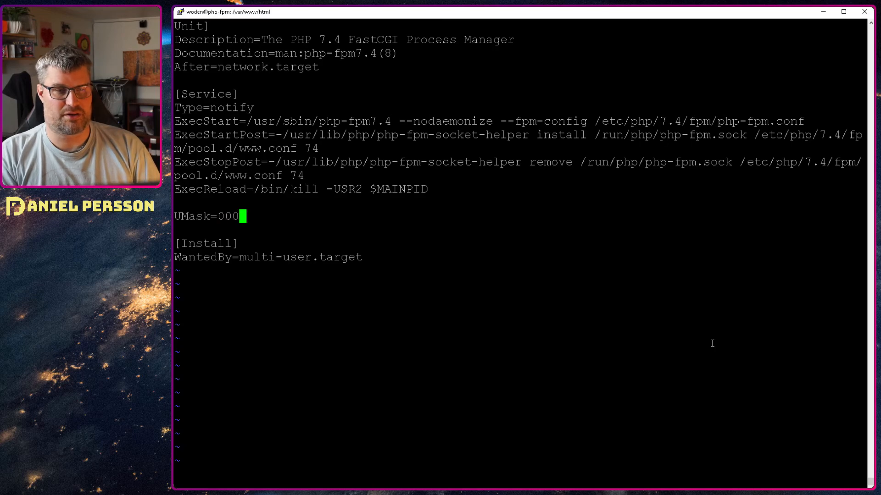
pyautogui.write('2')
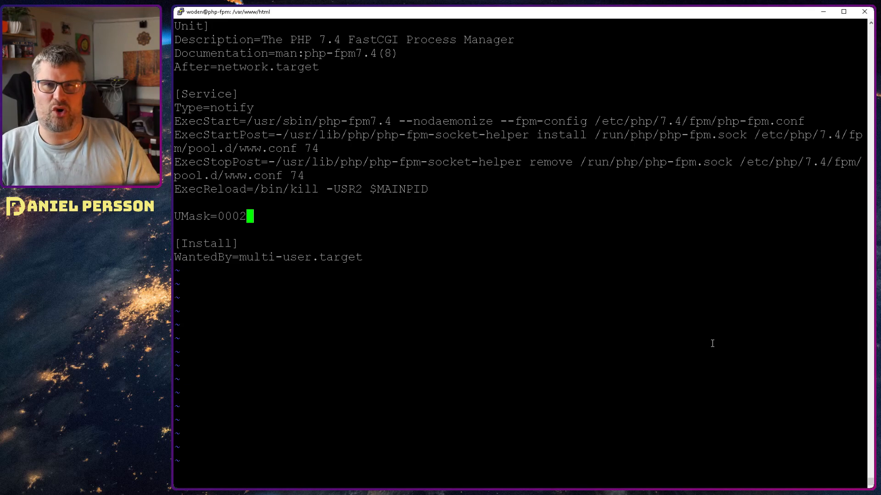
pyautogui.write(':')
pyautogui.write('cd')
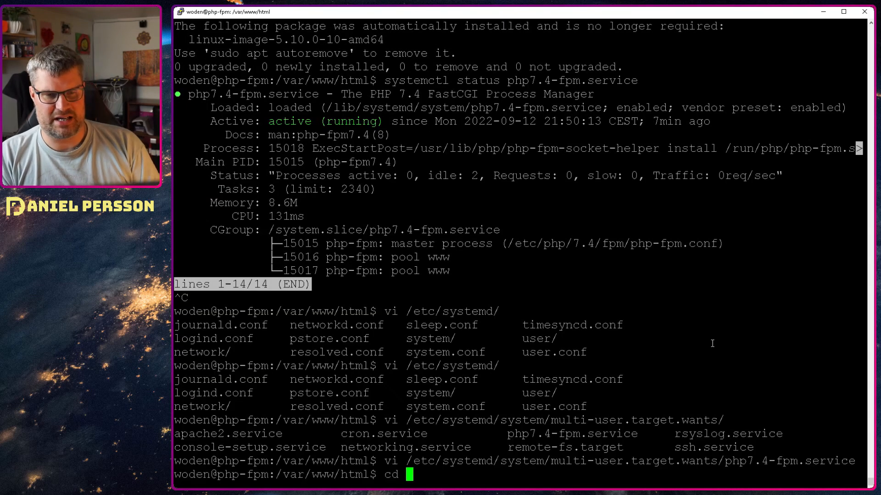
# Step: Go to /etc/php/7.4/fpm and view php-fpm.conf in vi
pyautogui.write('/')
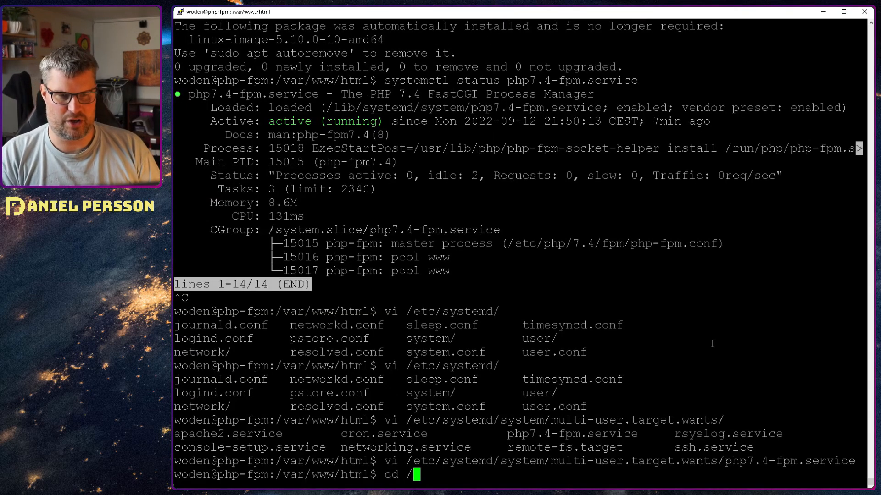
pyautogui.write('etc/p')
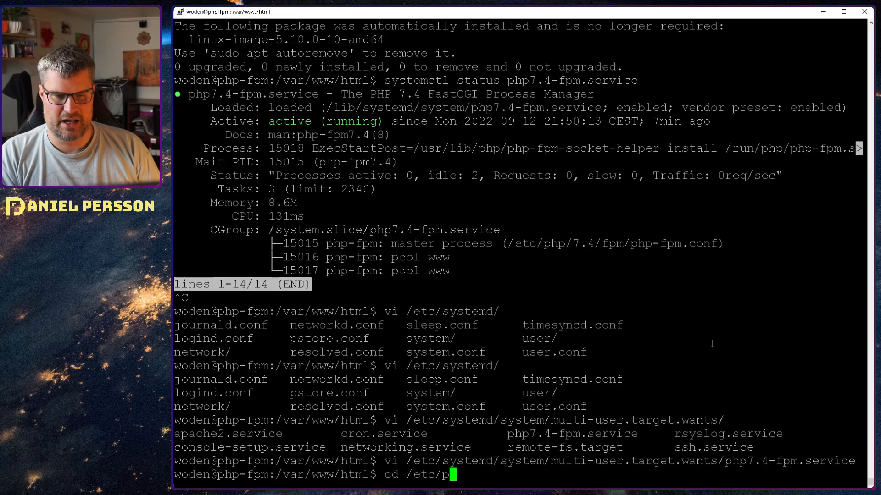
pyautogui.write('hp/7.4/')
pyautogui.write('cd fpm/')
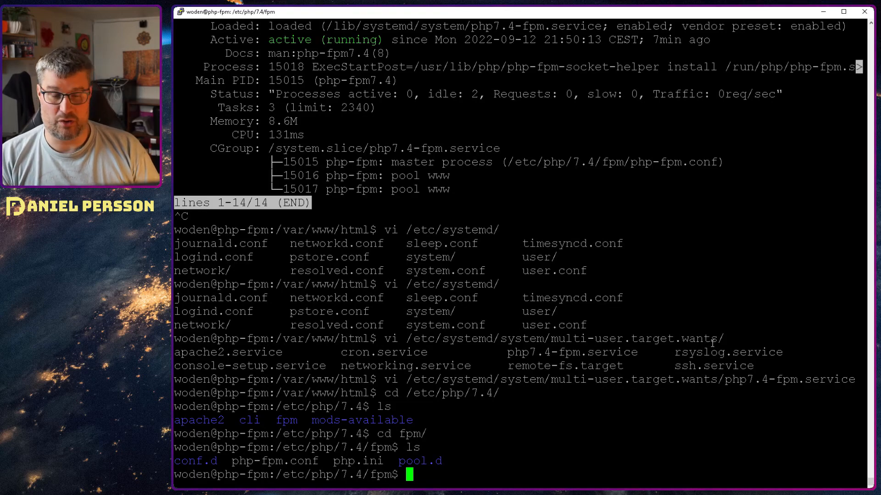
pyautogui.write('vi php')
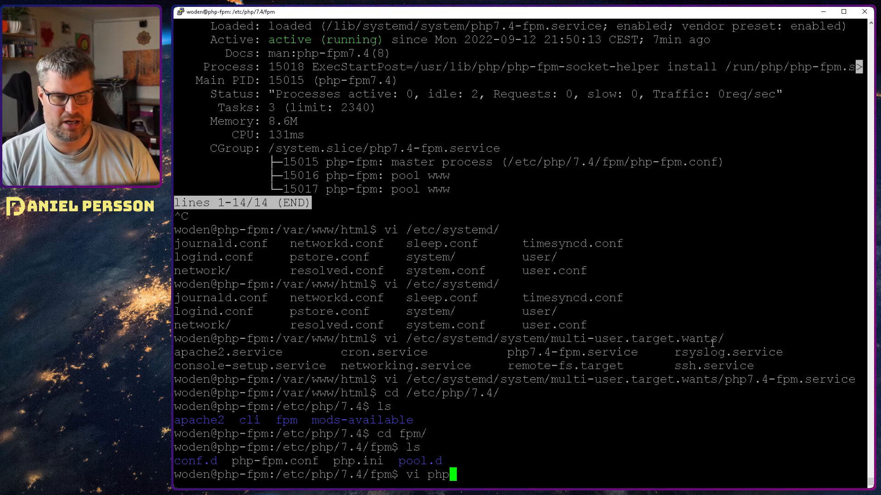
pyautogui.write('-fpm.conf')
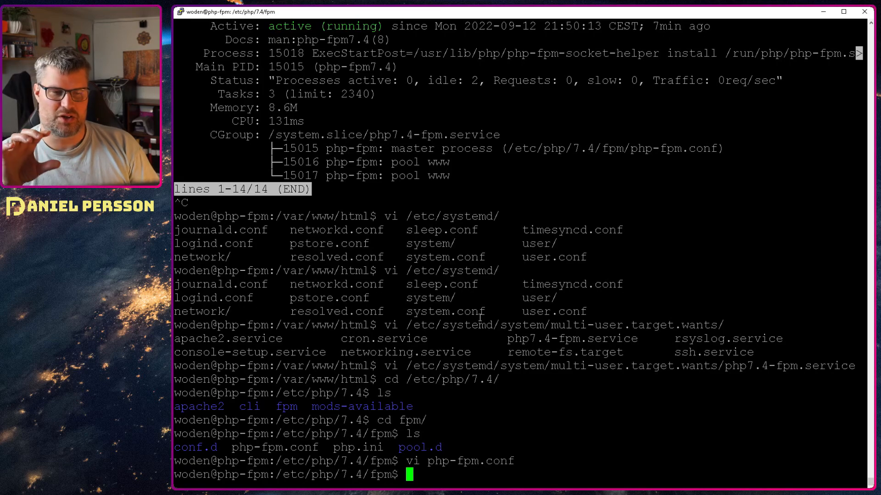
pyautogui.write('cd pool.d/')
pyautogui.write('ls')
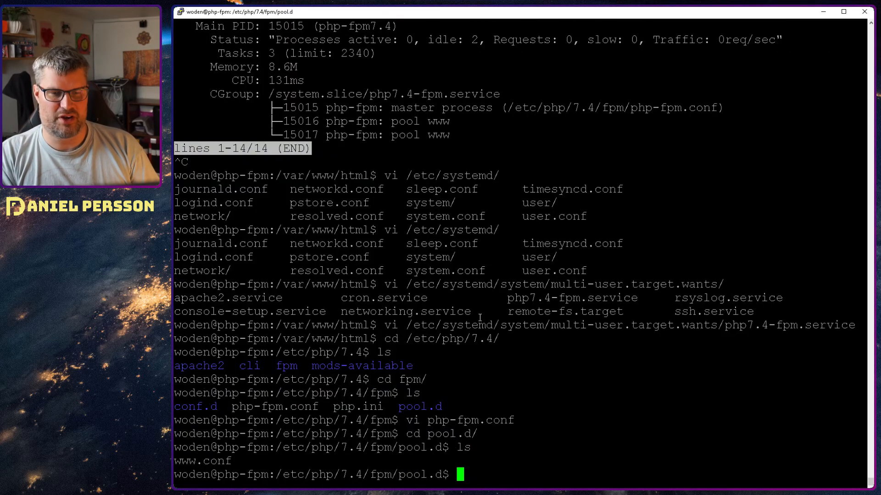
pyautogui.write('vi www.conf')
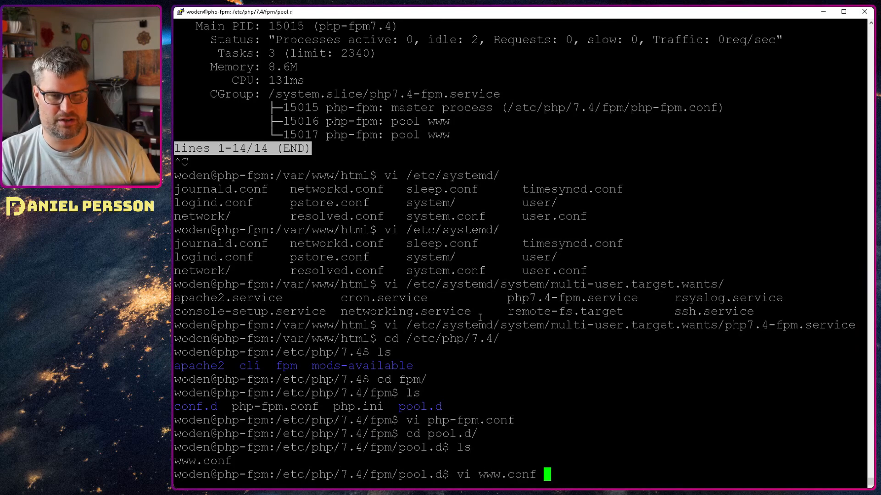
pyautogui.press('enter')
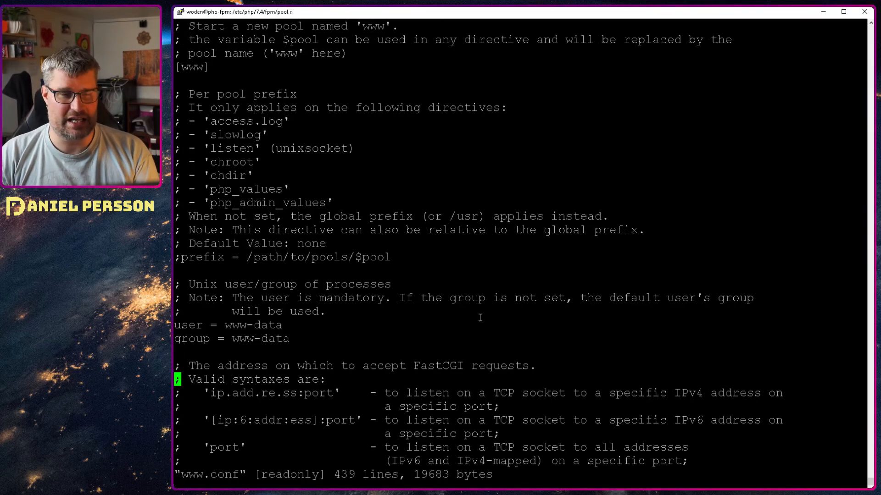
pyautogui.scroll(-3)
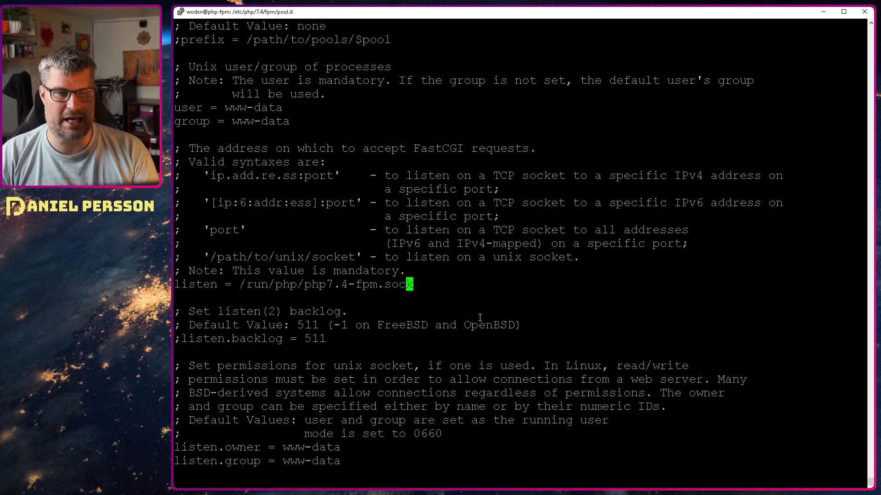
pyautogui.scroll(-3)
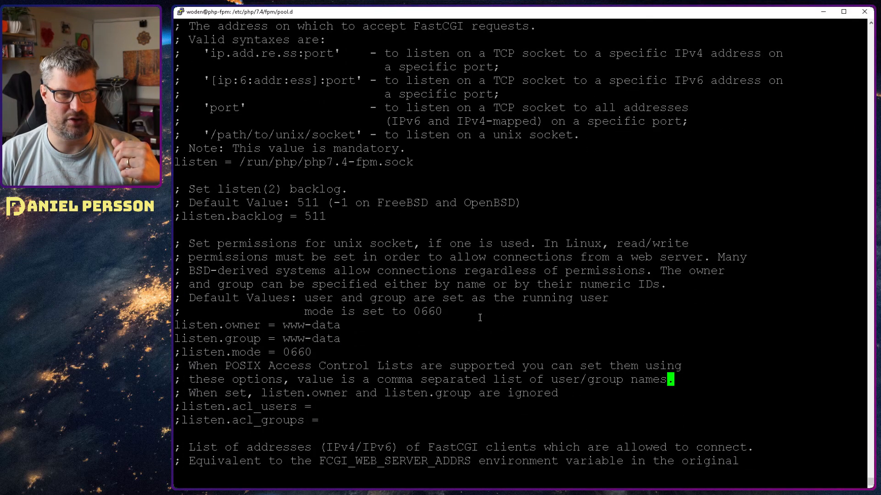
pyautogui.scroll(-3)
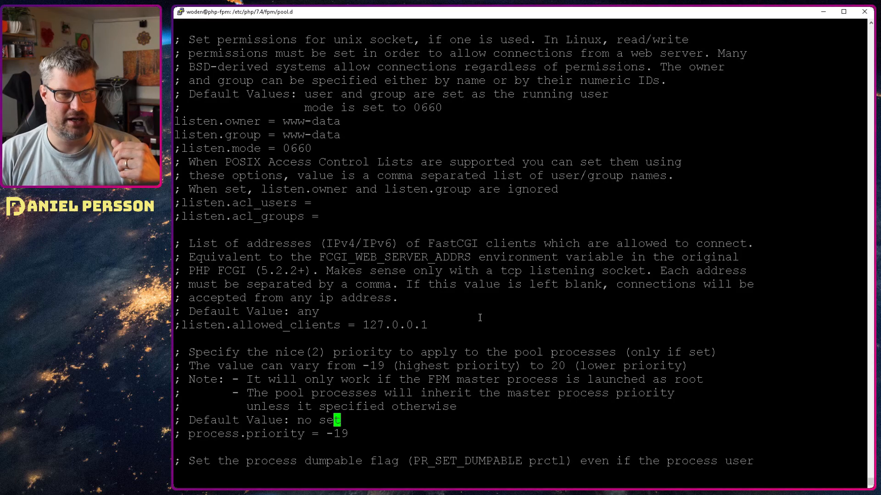
pyautogui.scroll(-3)
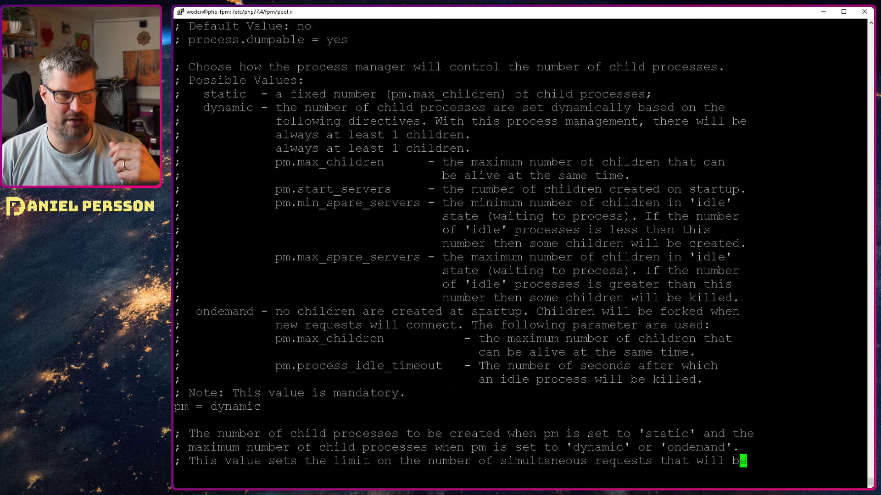
pyautogui.scroll(-3)
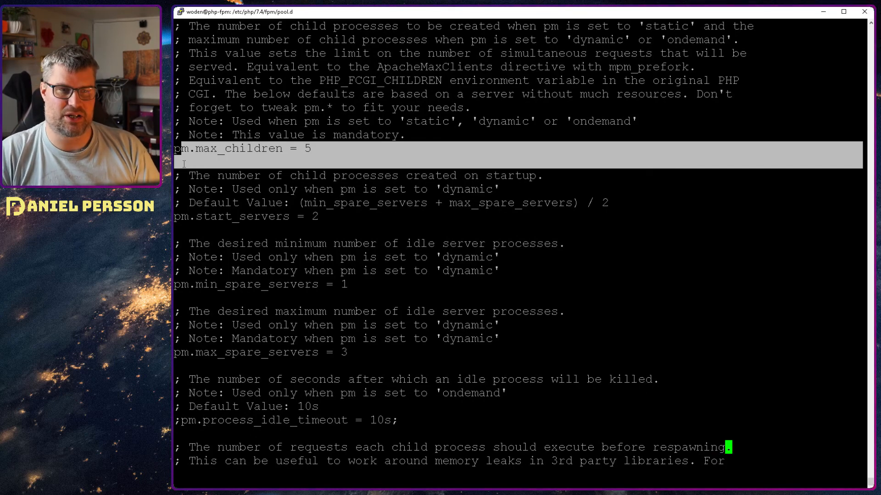
pyautogui.scroll(-3)
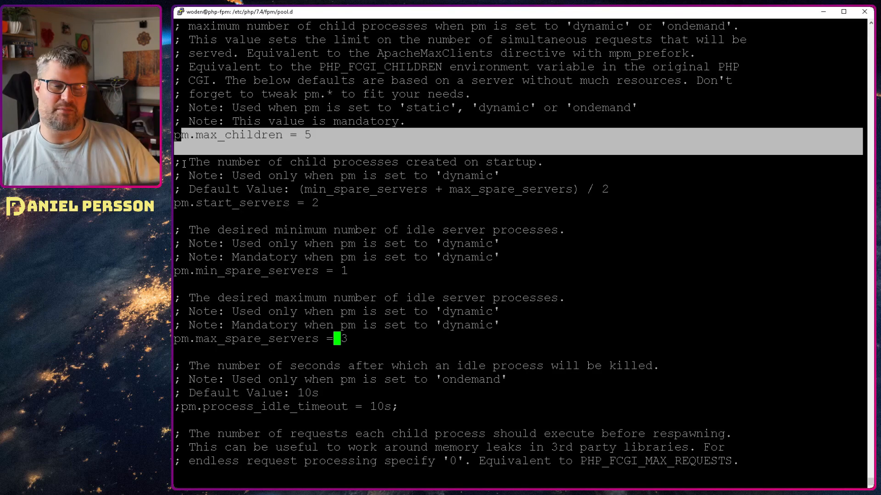
pyautogui.write(':q')
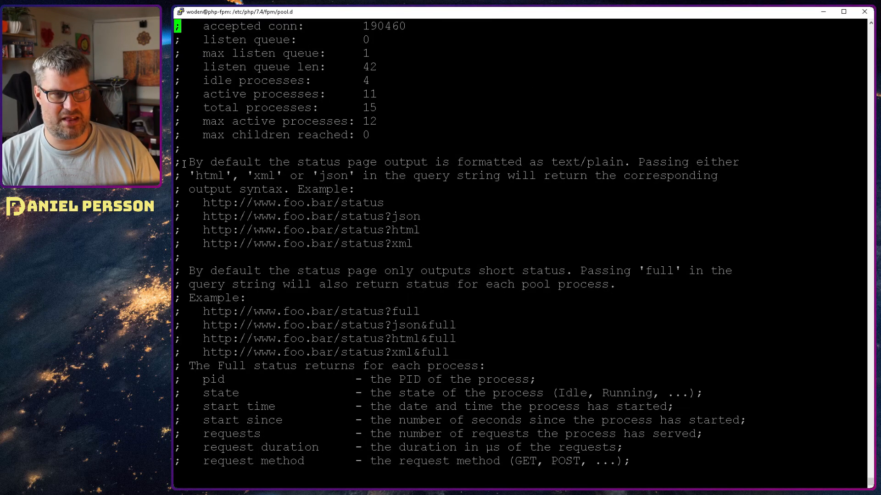
pyautogui.scroll(-3)
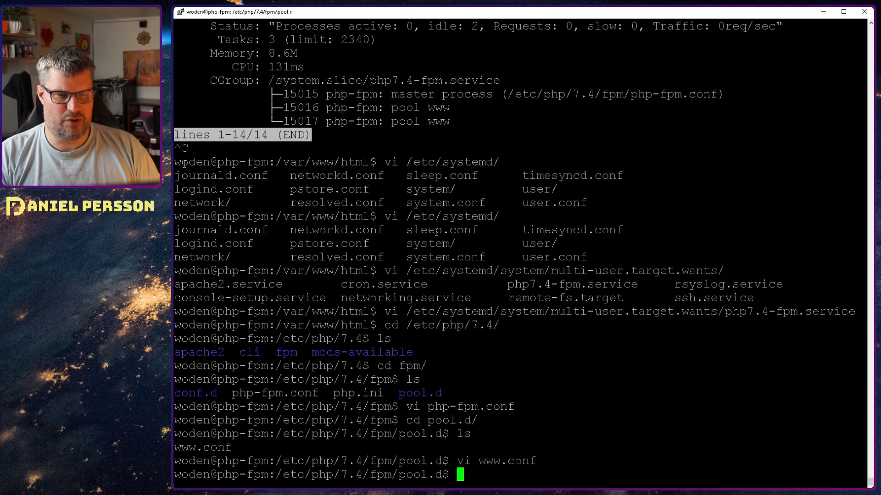
# Step: Create env.conf with a [www] section, env[TYPE] = production and SERVER_ variables
pyautogui.write('vi')
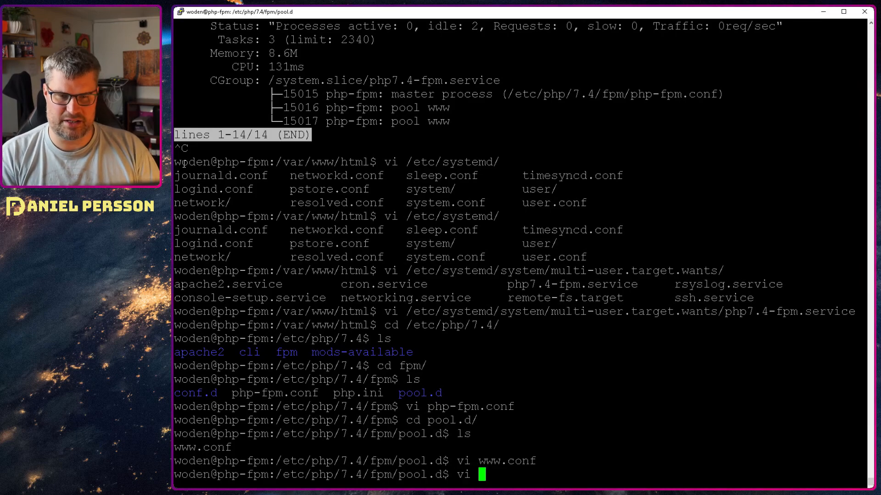
pyautogui.write('ebnv')
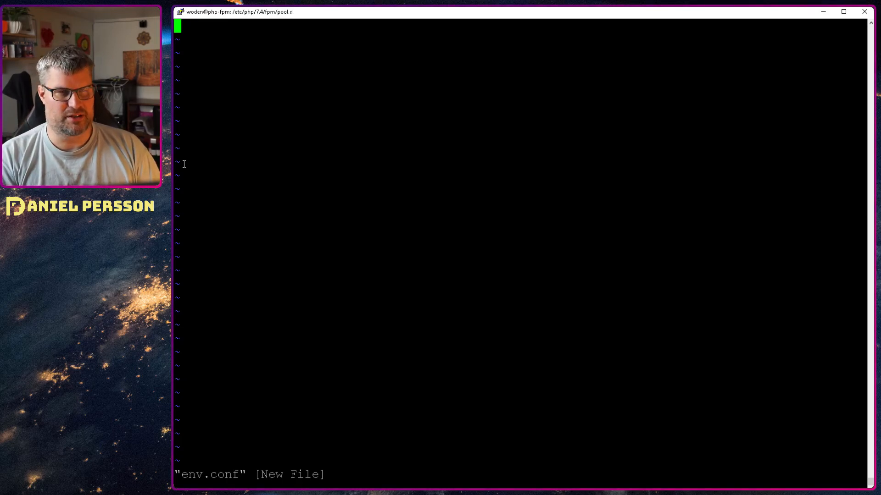
pyautogui.write('[www]')
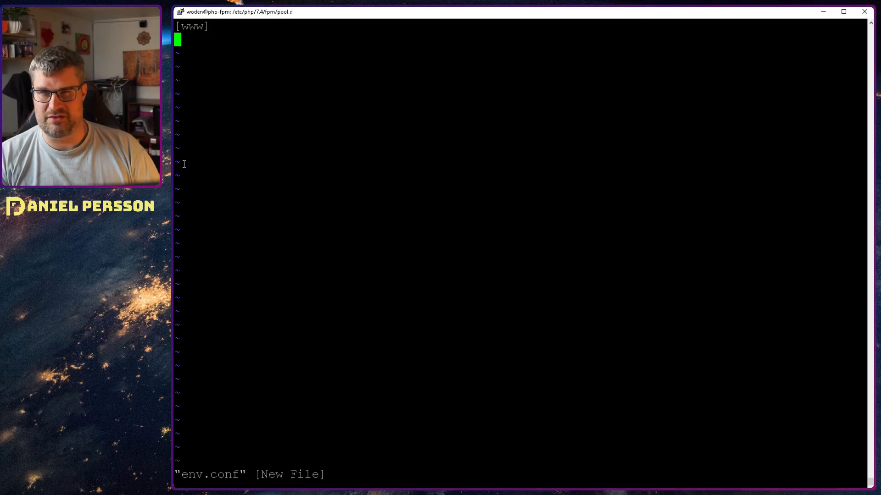
pyautogui.write('e')
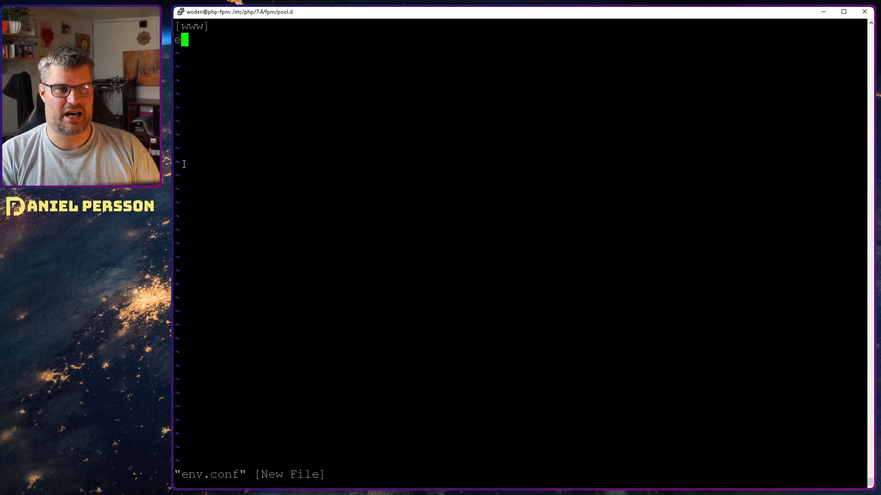
pyautogui.write('nv[')
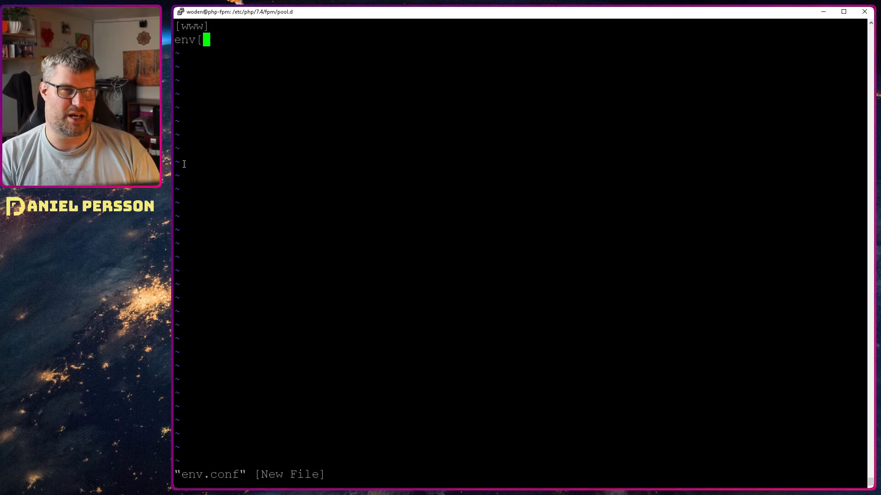
pyautogui.write('TYPE] = pr')
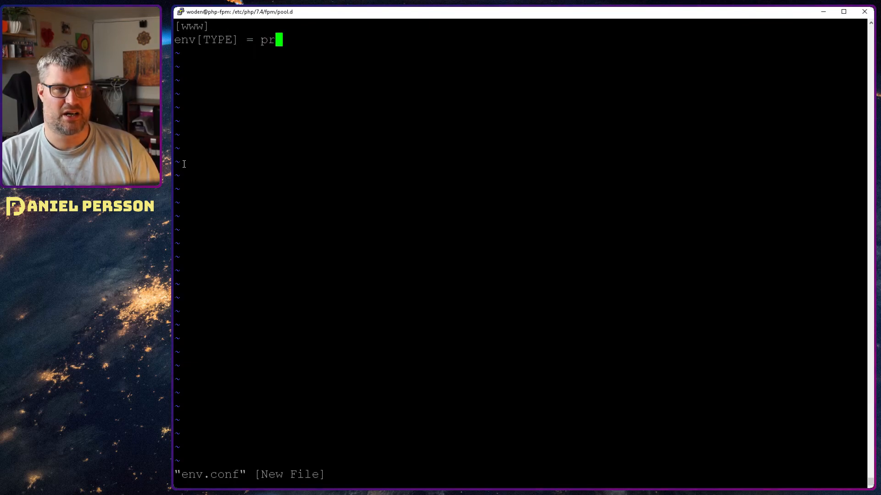
pyautogui.write('oduction')
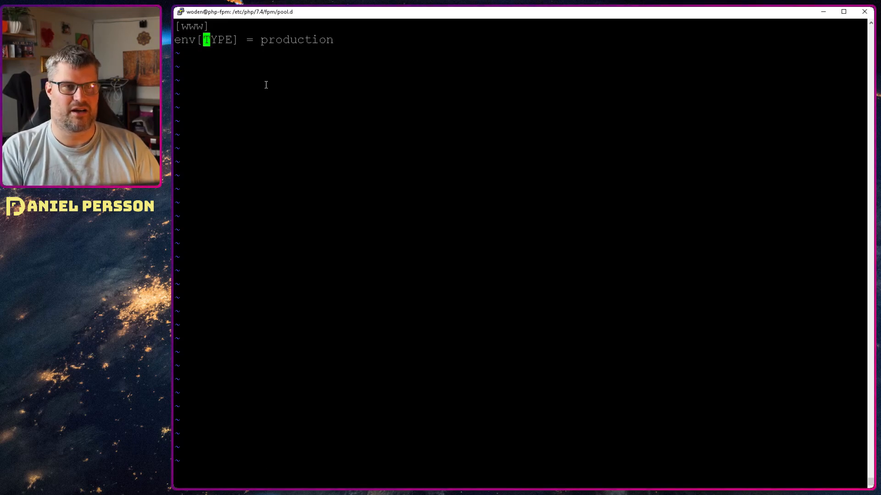
pyautogui.write('SERVER_')
pyautogui.write('cd')
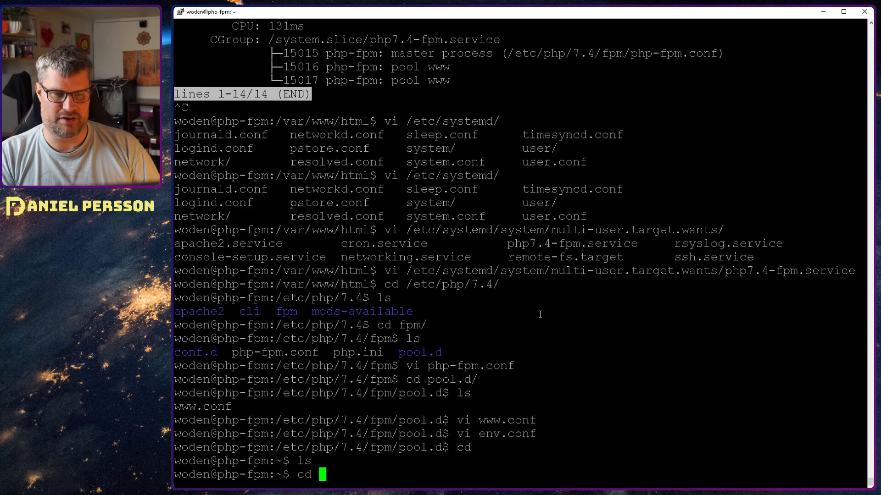
# Step: In /etc/apache2, list the conf-available, conf-enabled, mods-available and mods-enabled directories
pyautogui.write('/etc/apache2/')
pyautogui.write('ls')
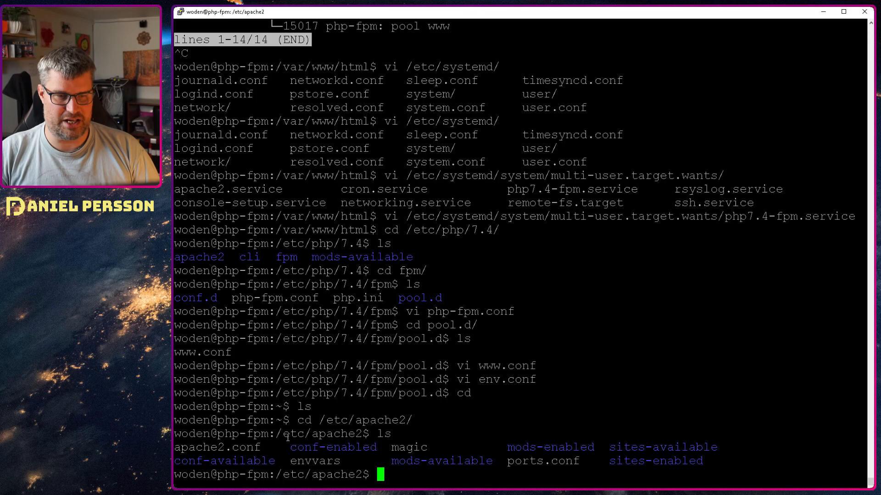
pyautogui.doubleClick(440, 460)
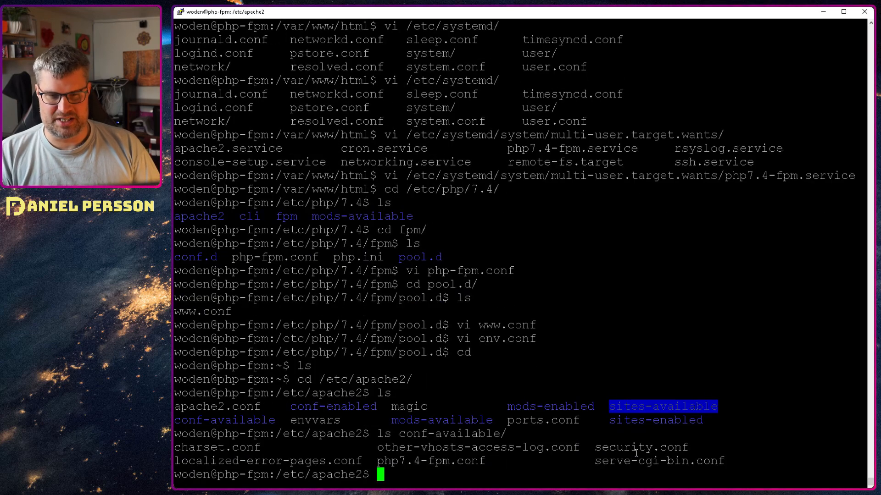
pyautogui.write('ls conf-a')
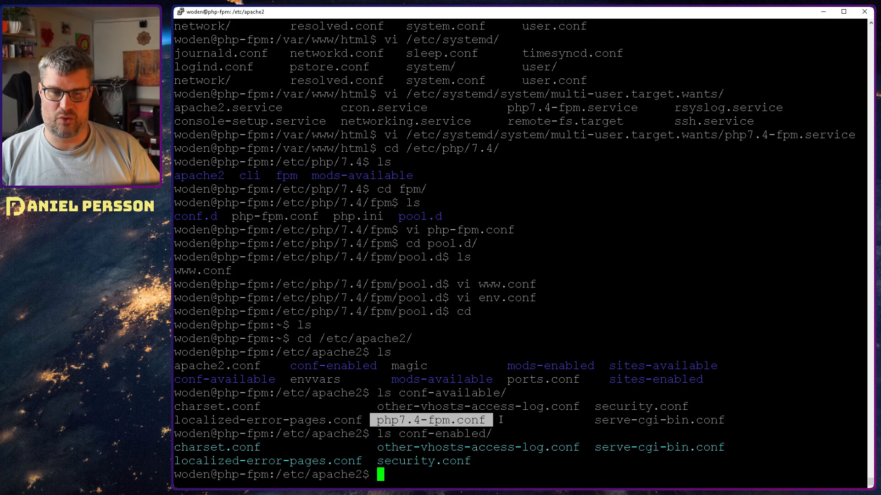
pyautogui.write('l')
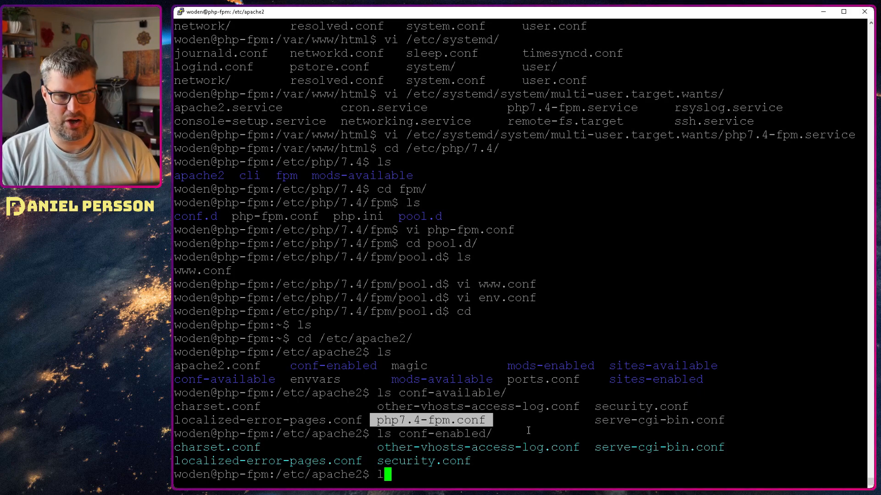
pyautogui.write('s mods-available/')
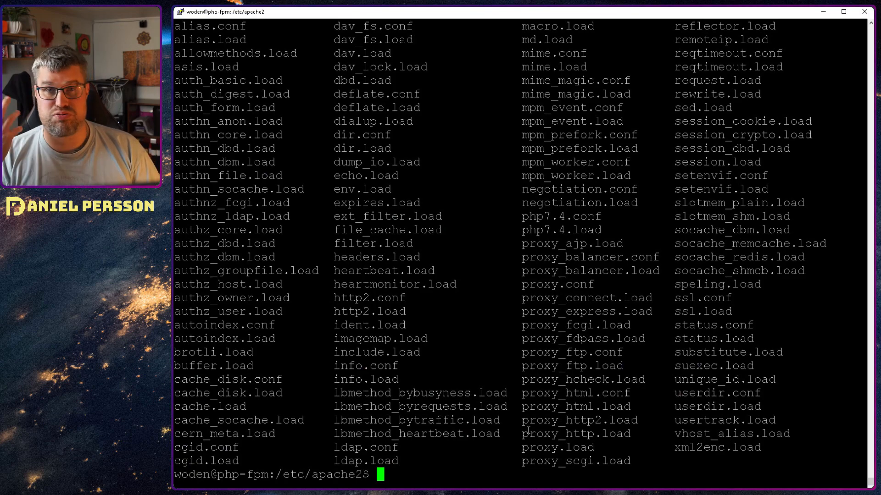
pyautogui.write('ls mods-available')
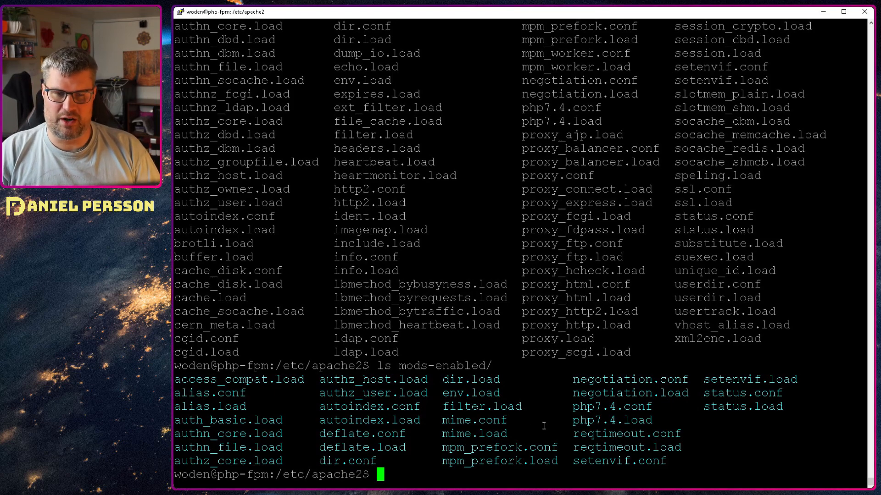
pyautogui.doubleClick(611, 406)
pyautogui.write('sudo a2dismod php7.4')
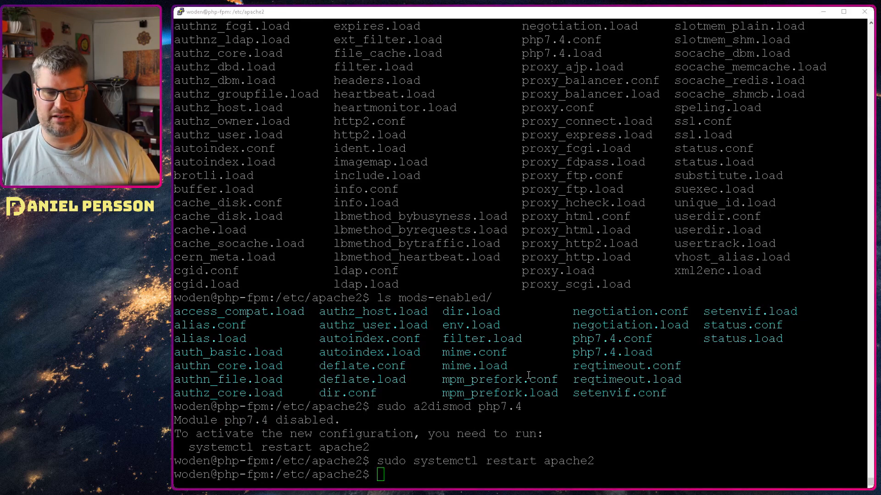
# Step: Open conf-available/php7.4-fpm.conf in vi with sudo
pyautogui.write('sudo vi conf-available/php7.4-fpm.conf')
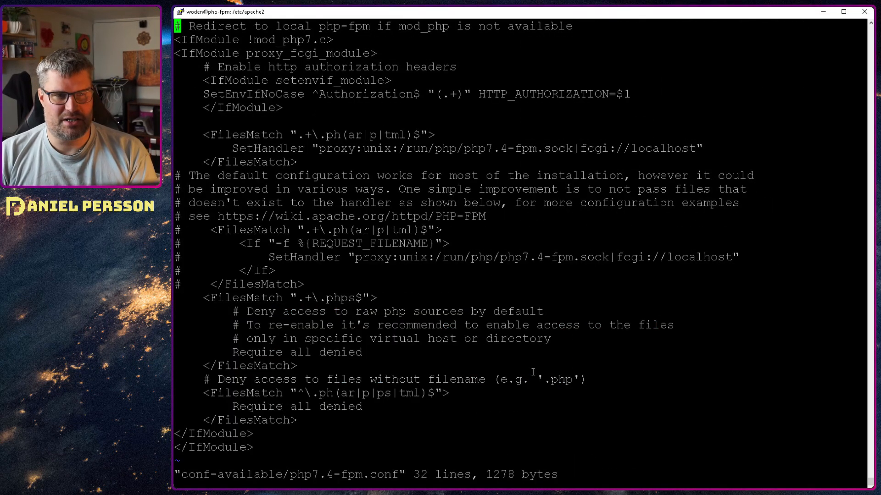
pyautogui.moveTo(444, 229)
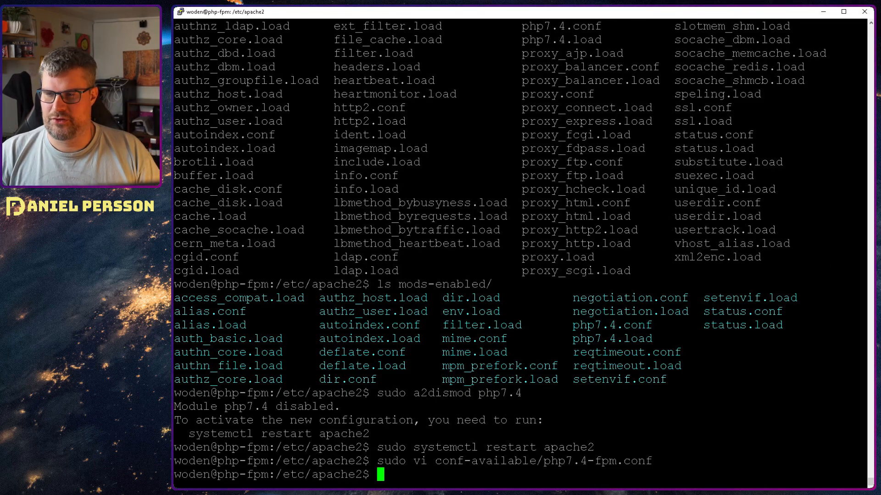
# Step: Enable the php7.4-fpm conf, install libapache2-mod-fcgid, and enable proxy_fcgi and setenvif
pyautogui.write('sudo a2enconf php7.4-fpm')
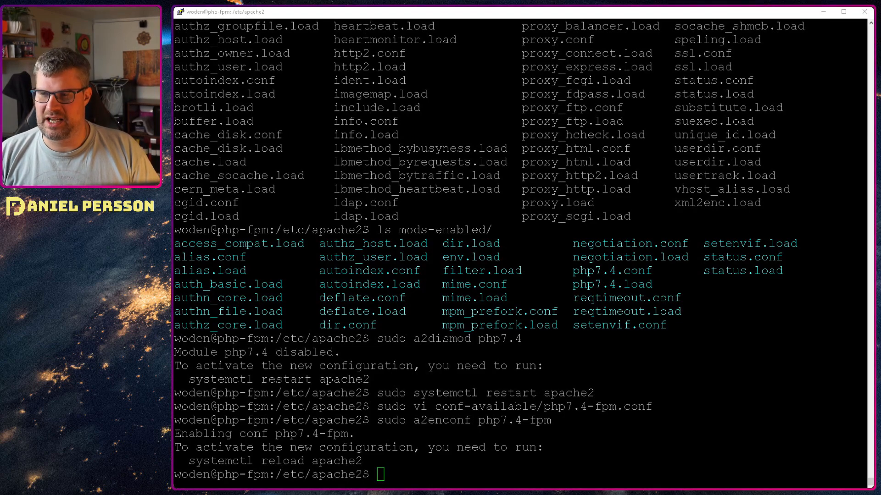
pyautogui.write('sudo apt install libapache2-mod-fcgid')
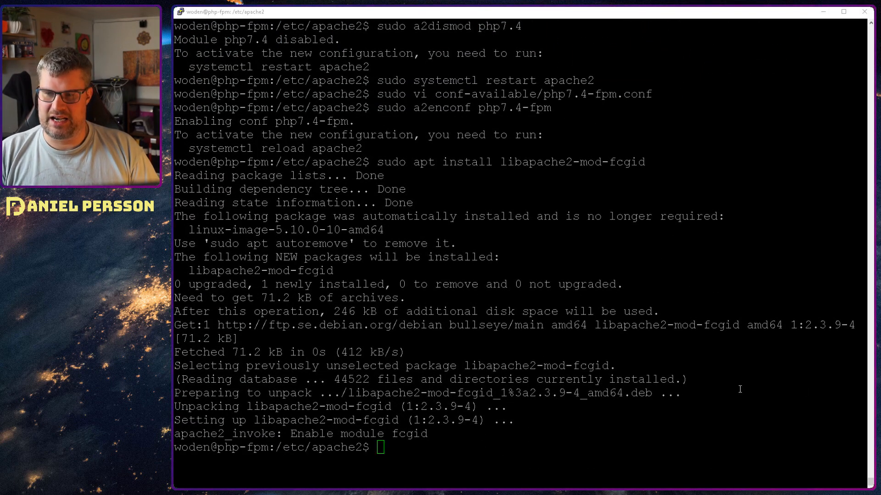
pyautogui.write('sudo a2enmod proxy_fcgi setenvif')
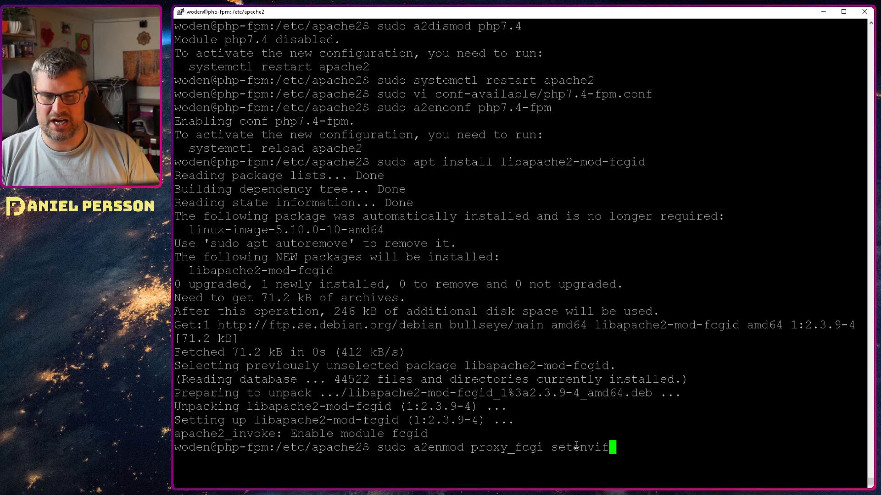
pyautogui.doubleClick(582, 447)
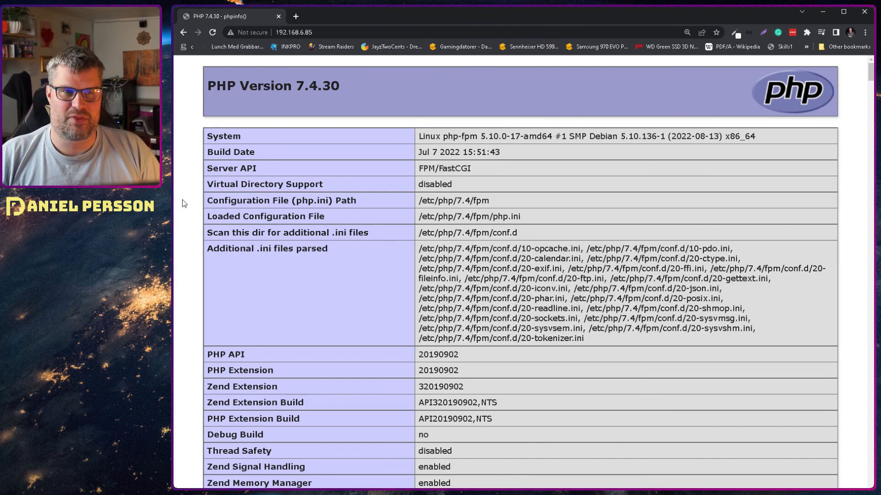
pyautogui.moveTo(213, 96)
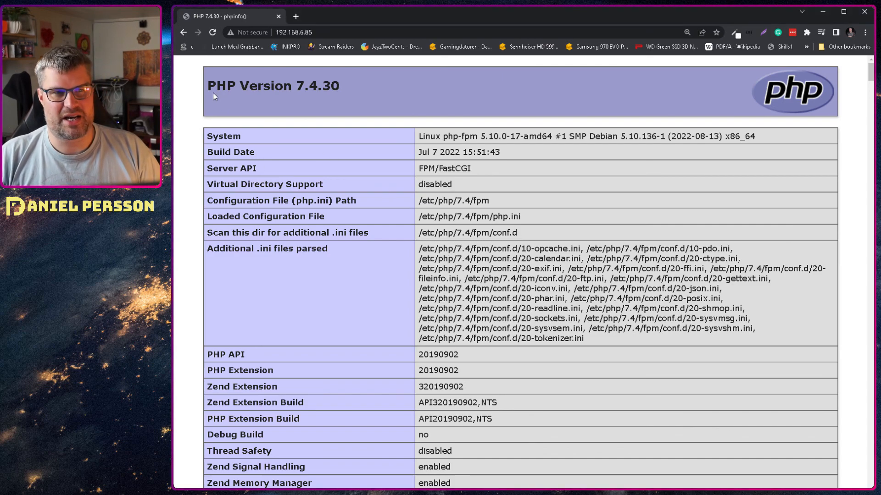
# Step: Highlight the Server API row showing FPM/FastCGI on the phpinfo page
pyautogui.doubleClick(231, 168)
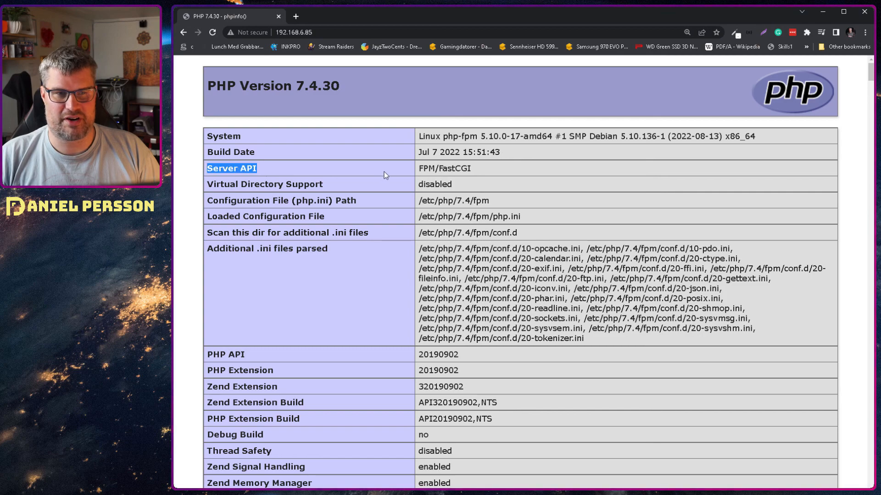